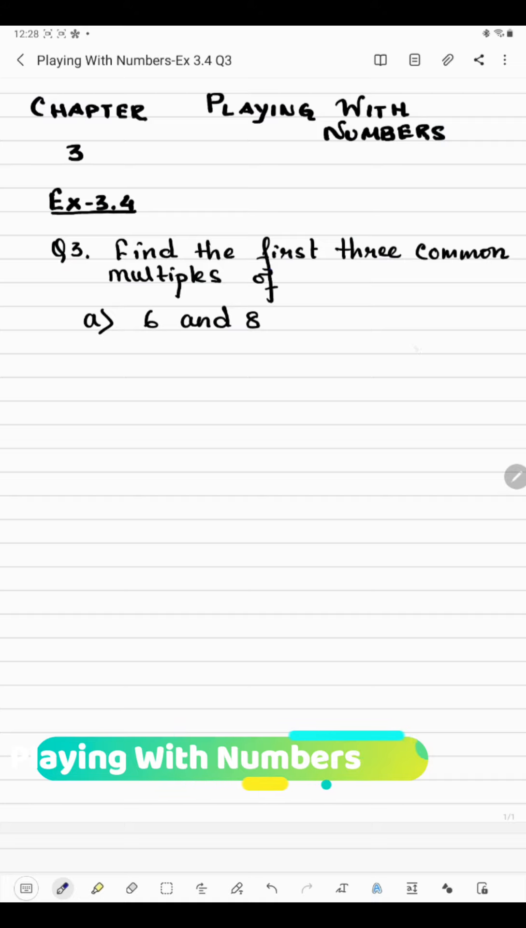
Handwrite the multiples of 6 under part a): 6, 12, 18, 24, 30, 36, 42, 48 and onward
click(416, 369)
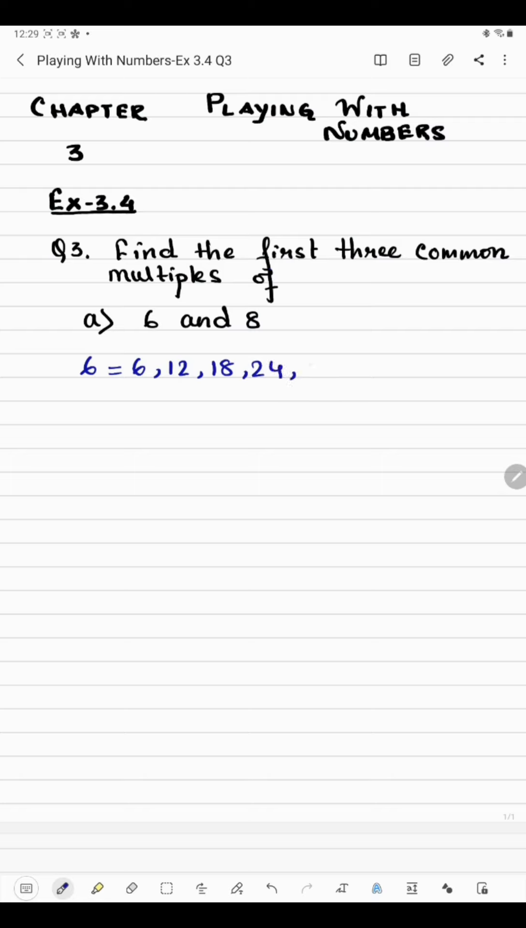
text(30,36,42,)
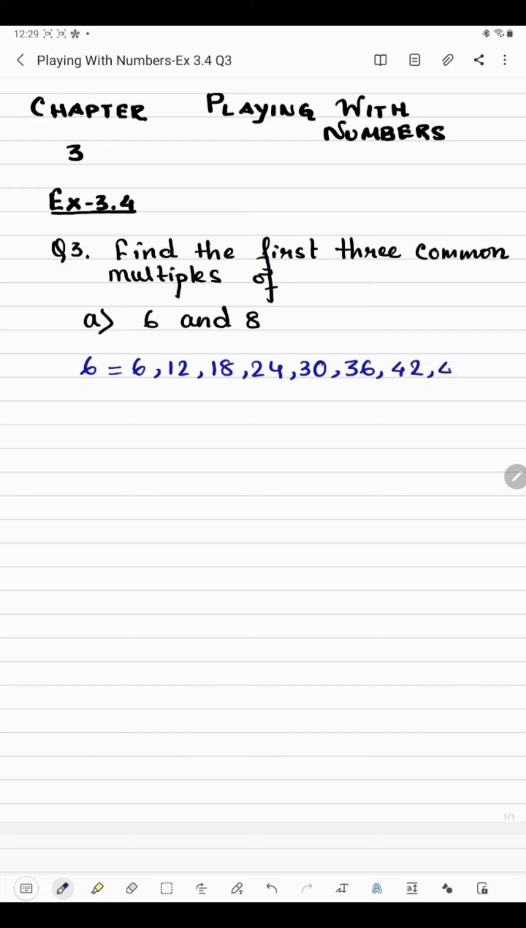
text(48,54)
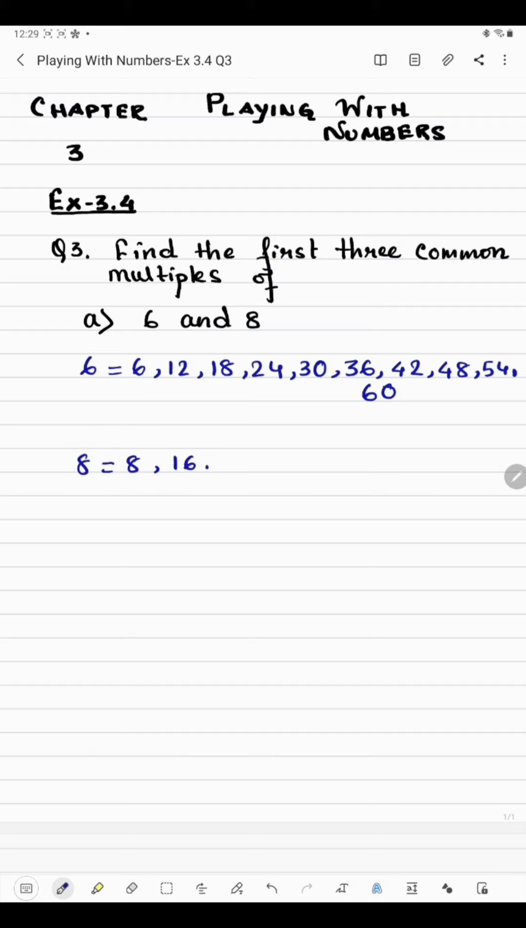
Extend the 6 list to 60 and begin the 8 list with 8, 16, 24
text(, 24,)
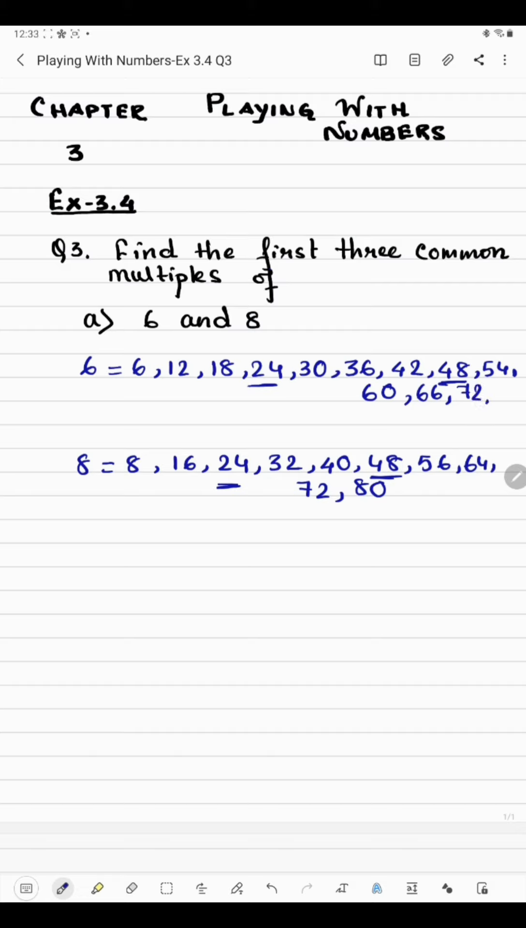
Extend the 6 list with 78, 84, 90 and the 8 list with 88, 96
text(7)
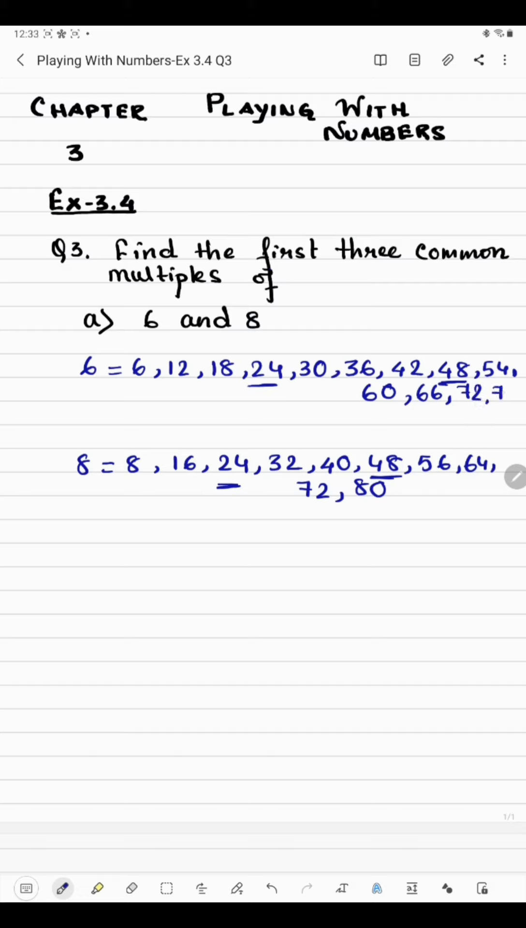
text(78,)
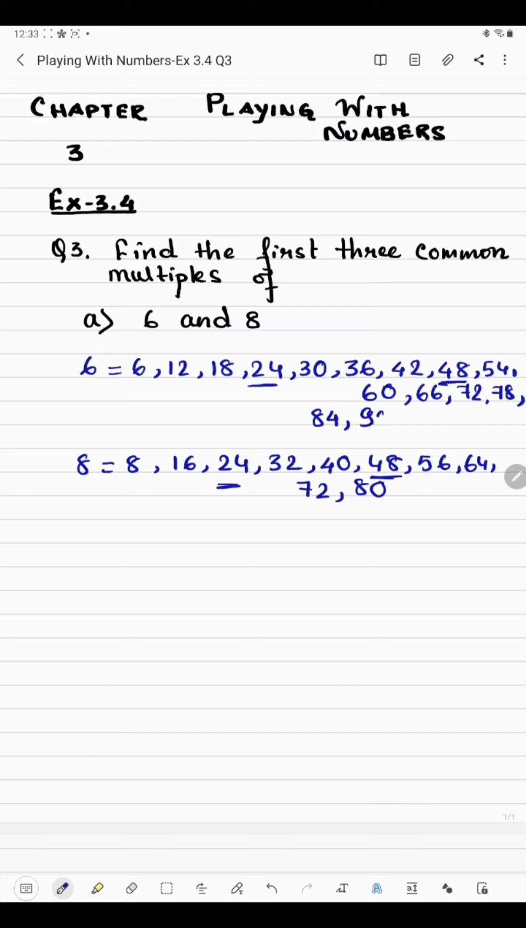
click(378, 417)
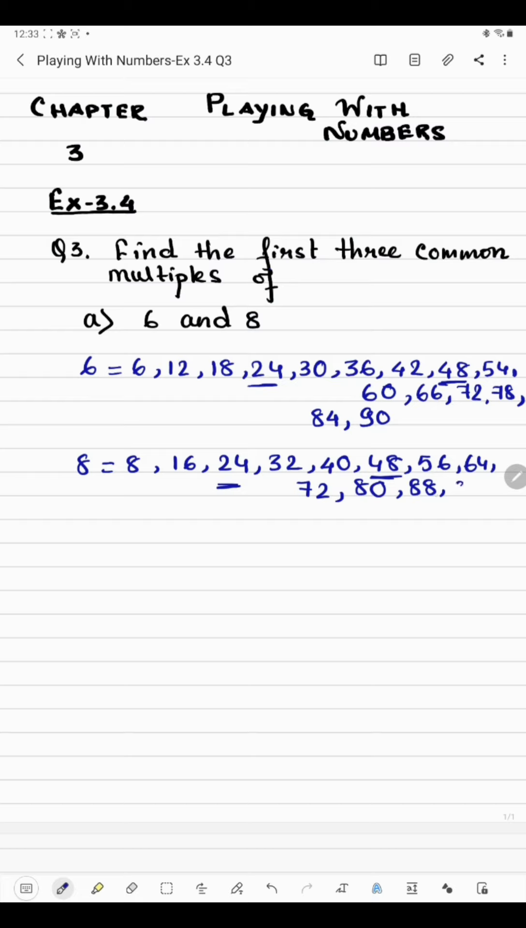
text(96)
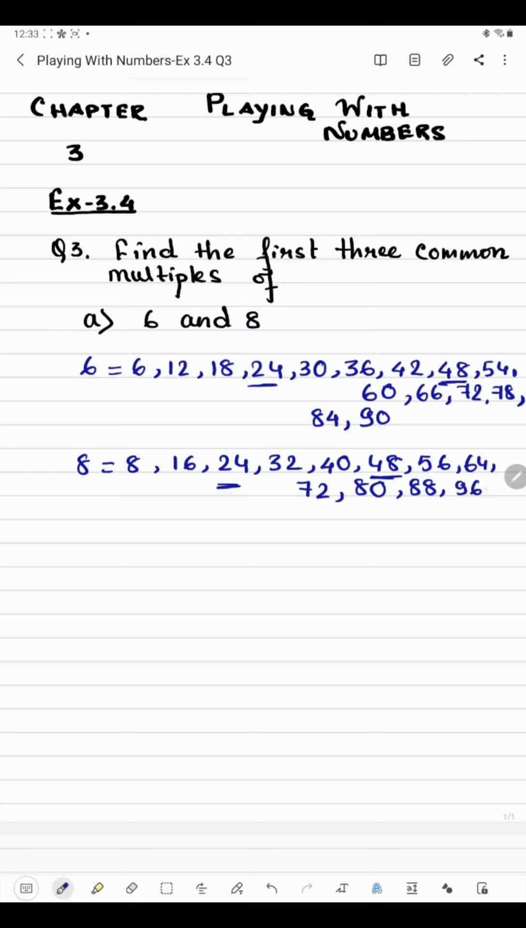
click(494, 491)
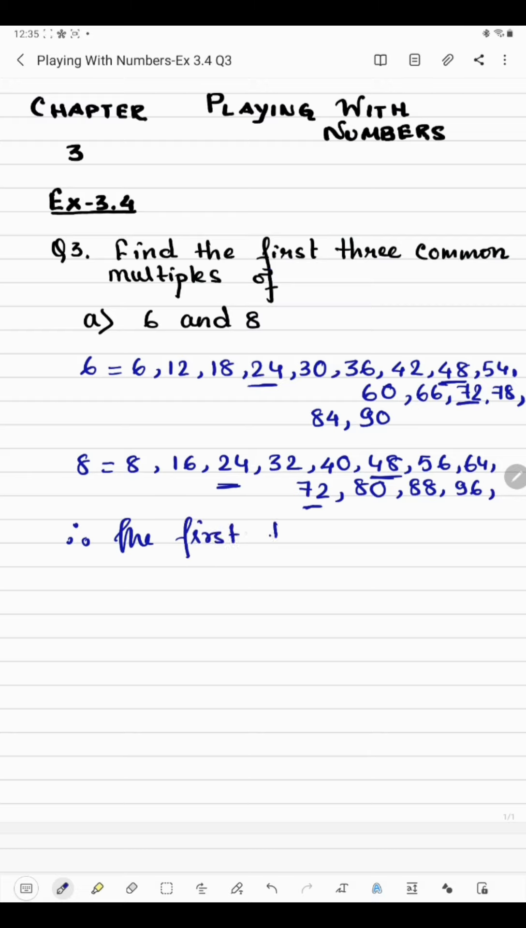
Handwrite the conclusion that the first three common multiples are 24, 48, 72
text(three co)
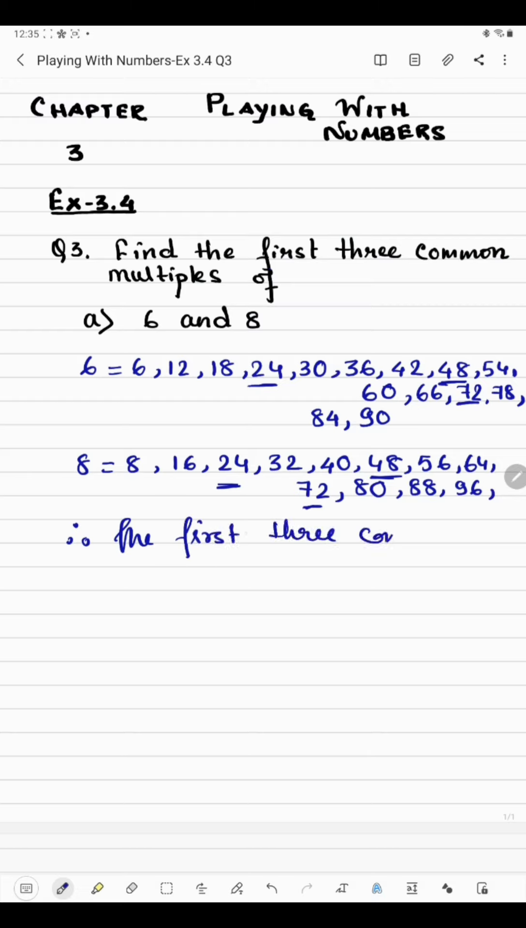
text(common)
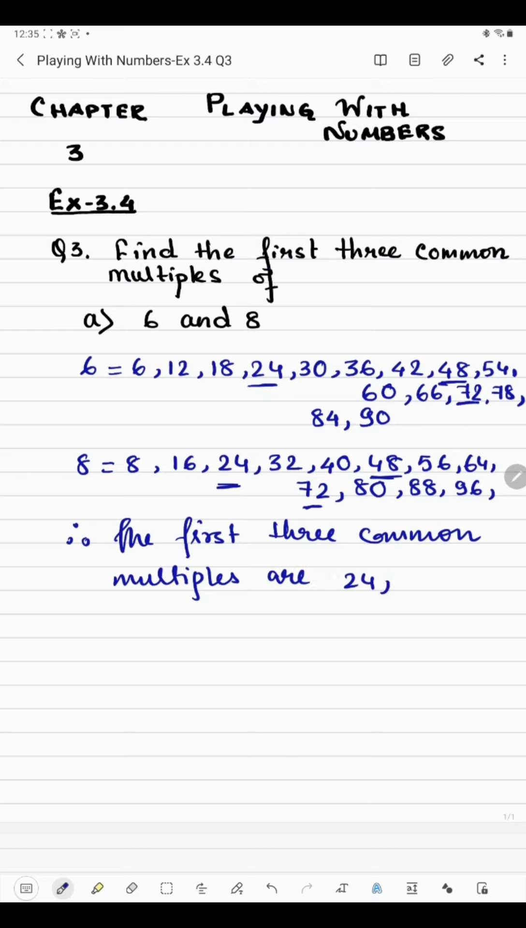
text(48)
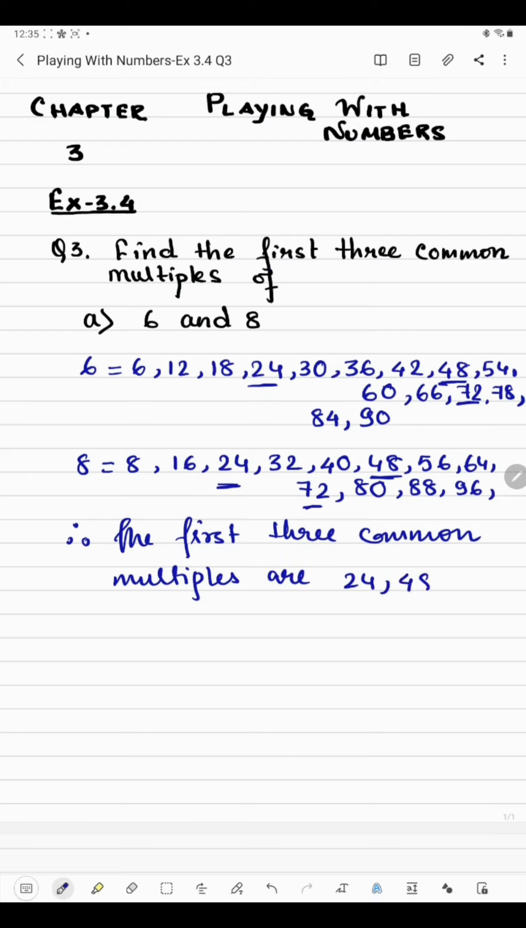
text(,72)
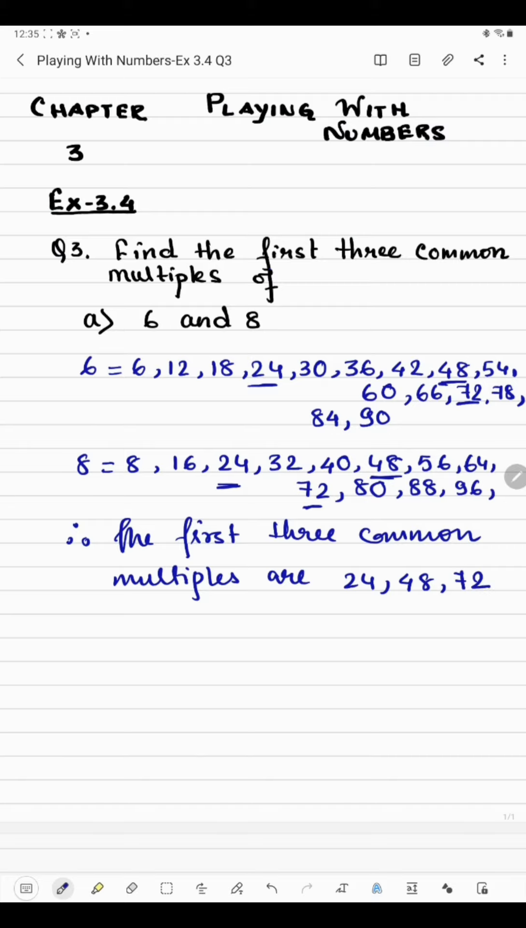
scroll(down, 3)
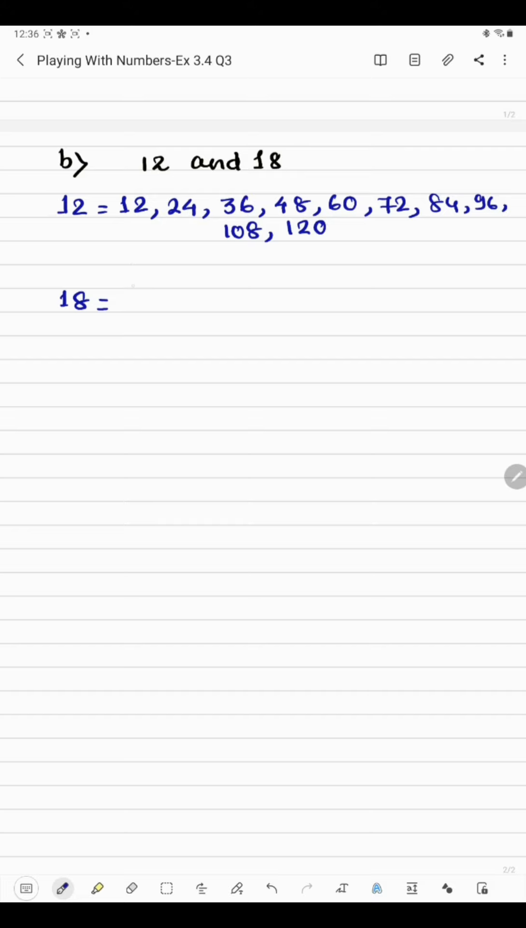
Handwrite the multiples of 18 from 18 up to 180 beneath the 12 list
drag(118, 299, 148, 301)
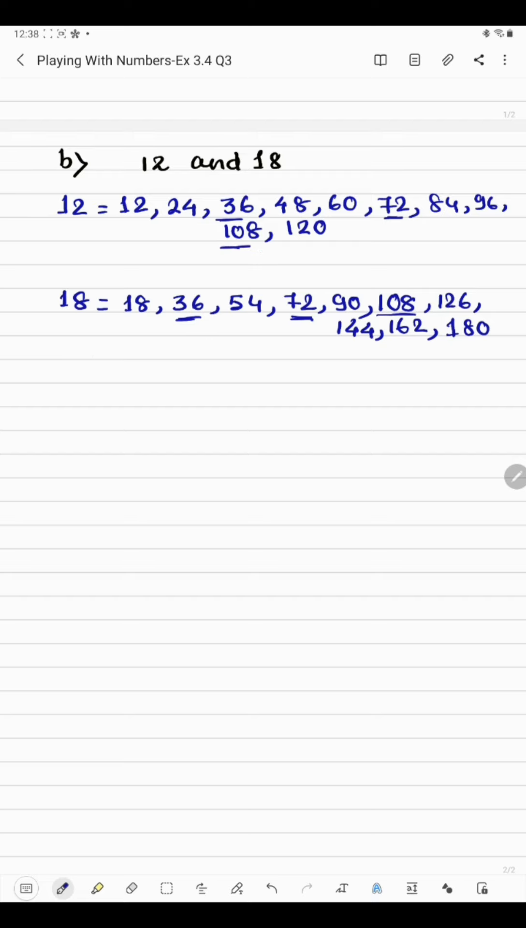
Underline 36, 72 and 108 in both the 12 and 18 lists
click(77, 391)
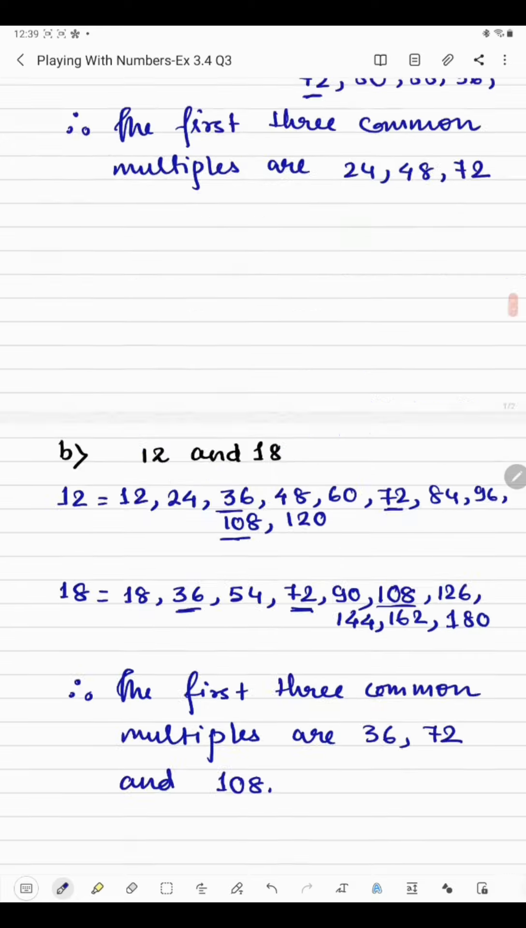
Conclude part b) with the common multiples 36, 72, 108 and return to the top
scroll(up, 3)
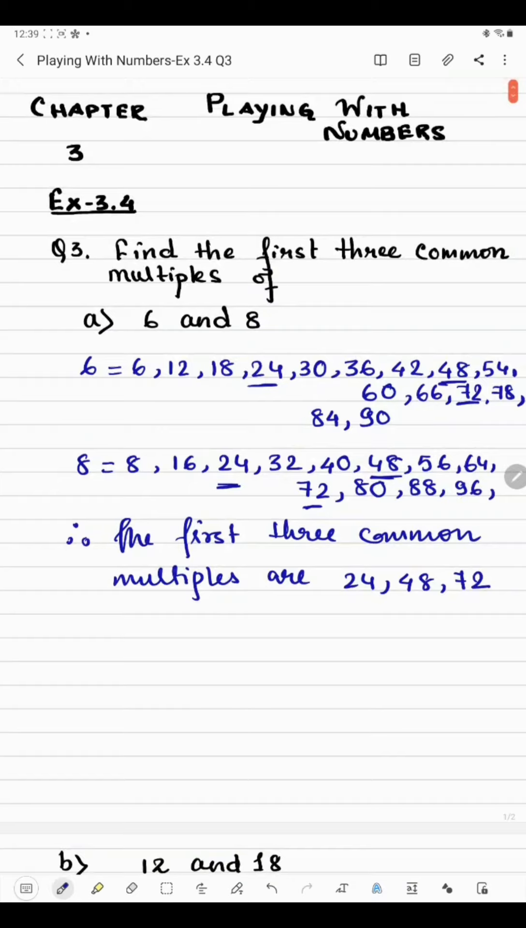